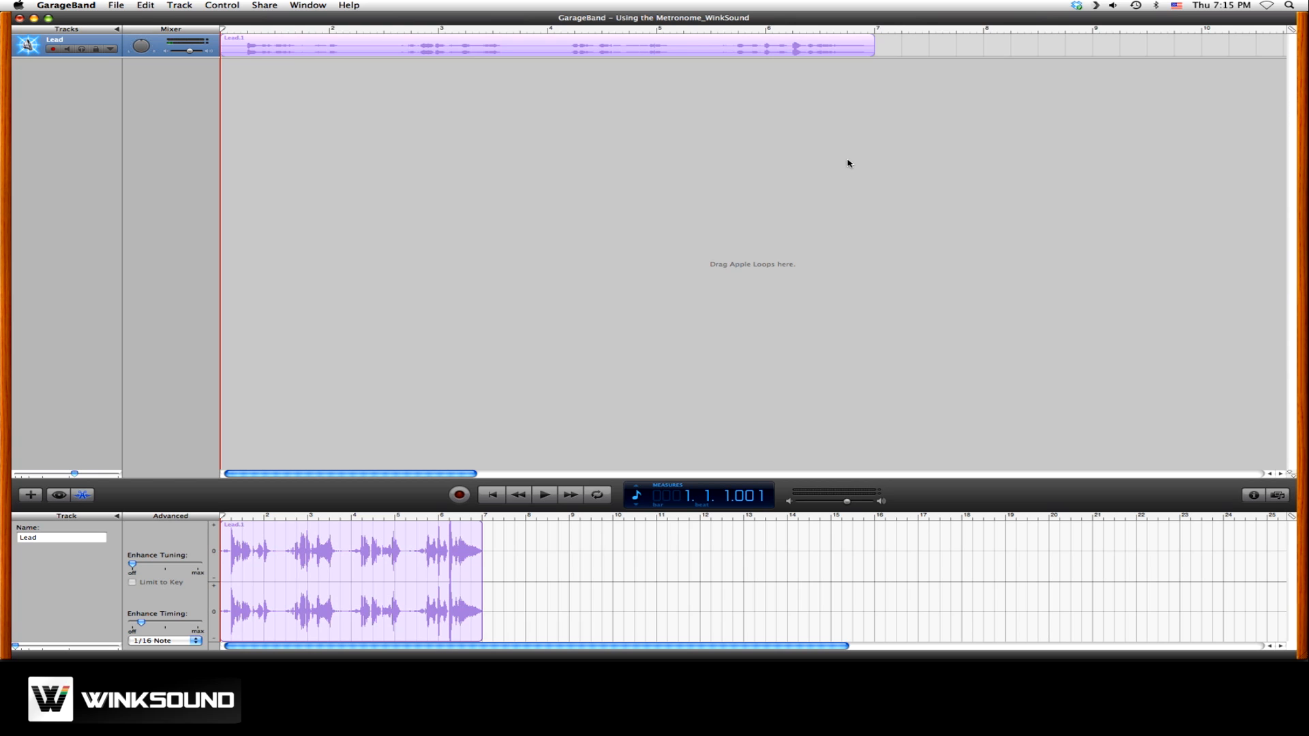
pyautogui.moveTo(356, 201)
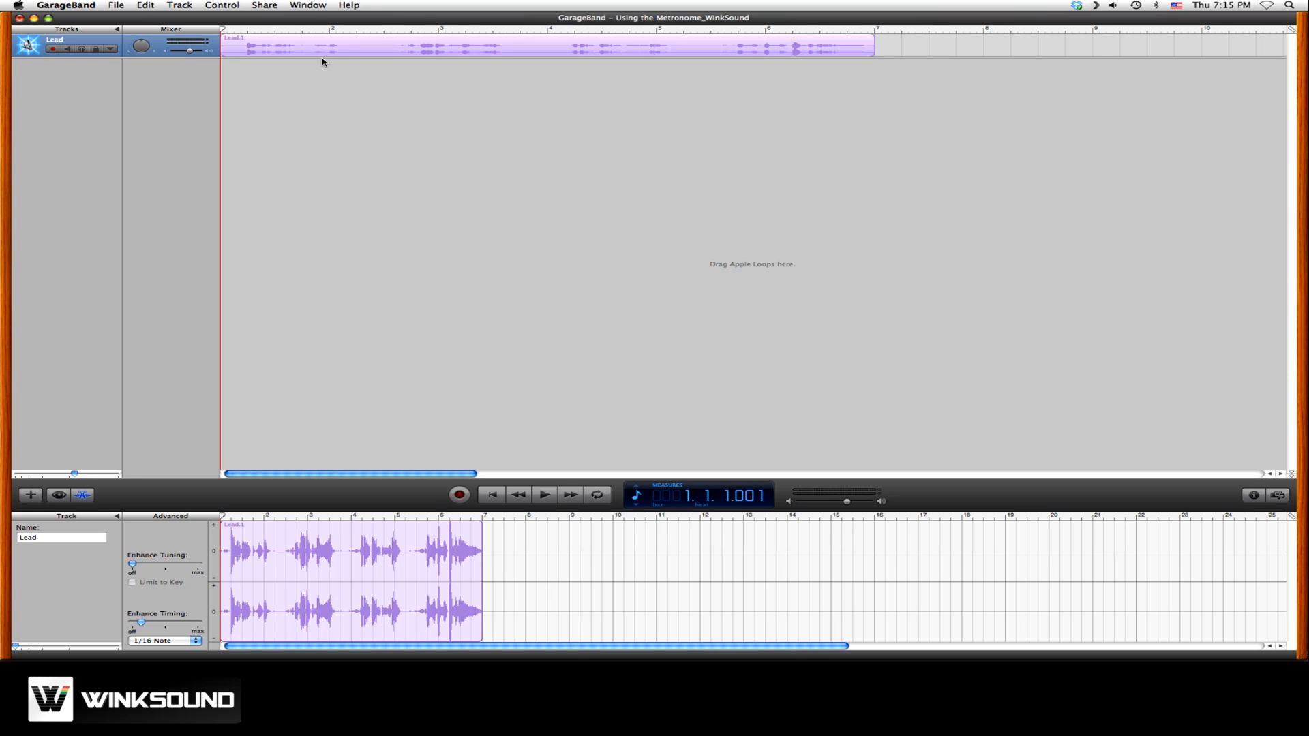
# Step: Reach GarageBand's Preferences window from the application menu
pyautogui.click(220, 6)
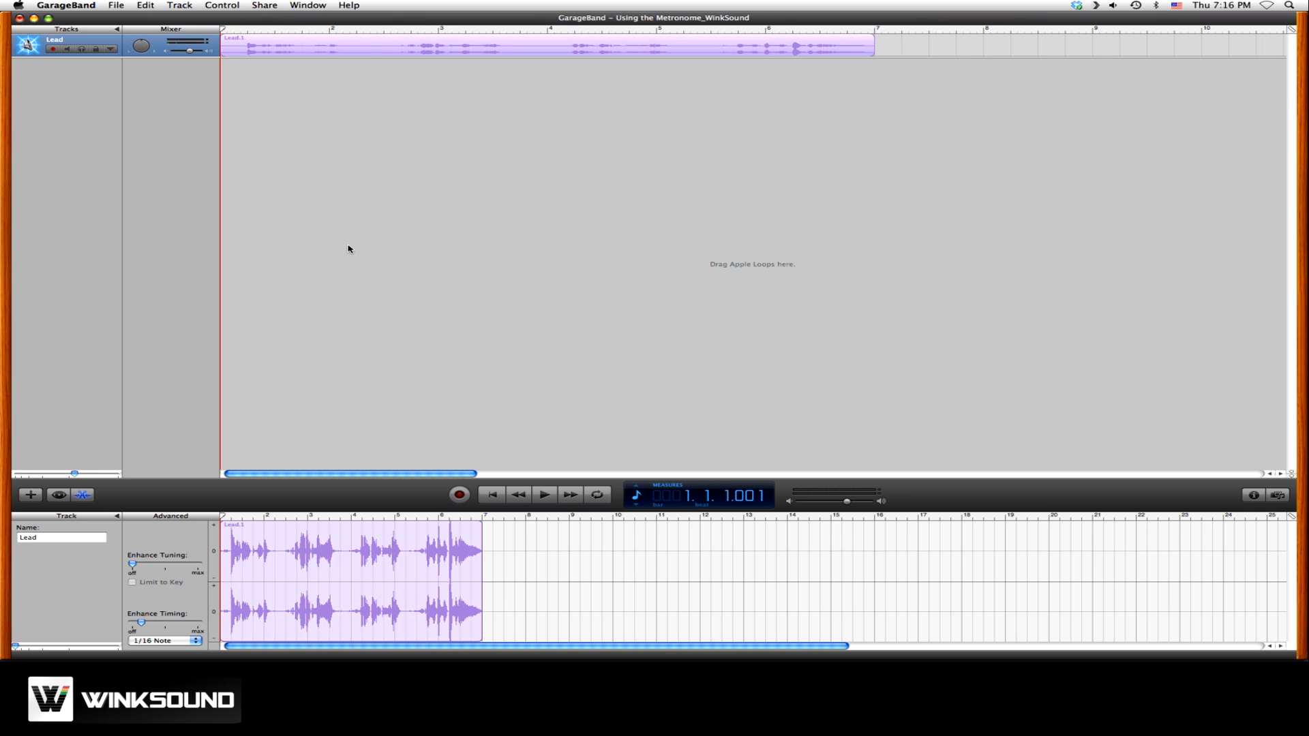
pyautogui.click(544, 494)
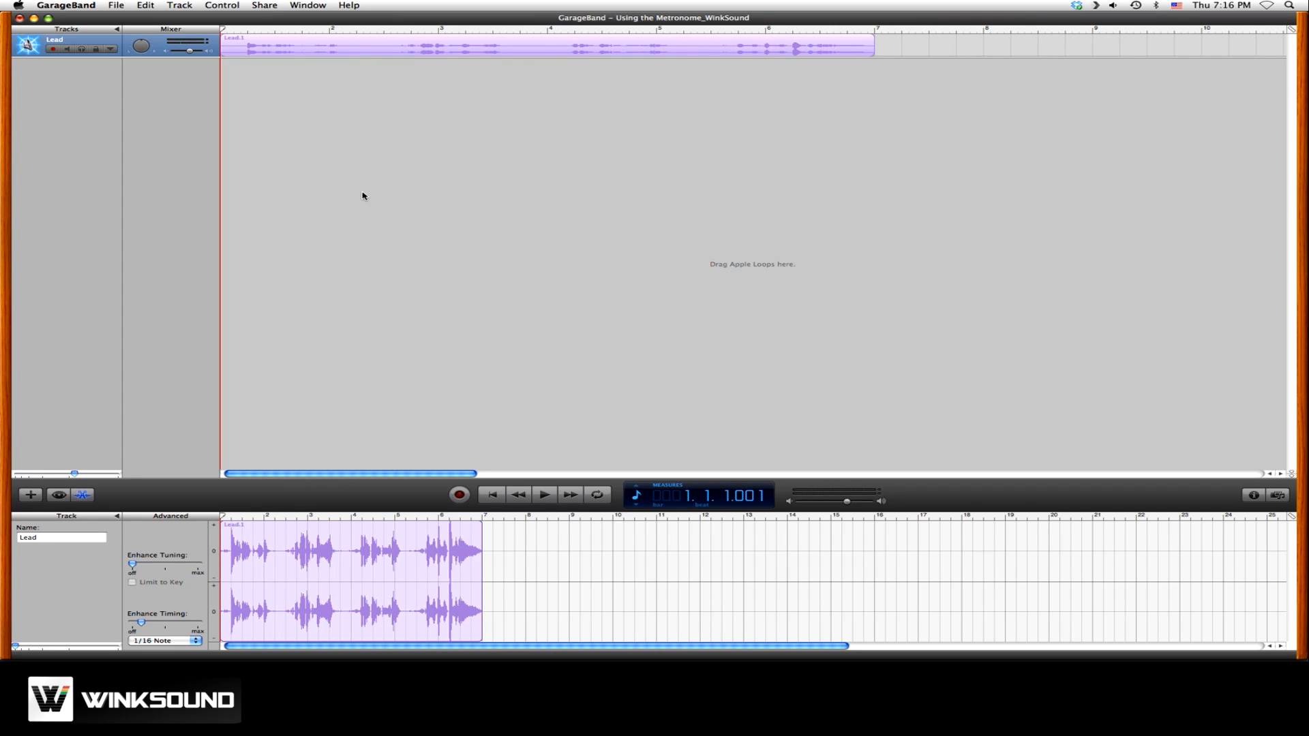
pyautogui.moveTo(318, 106)
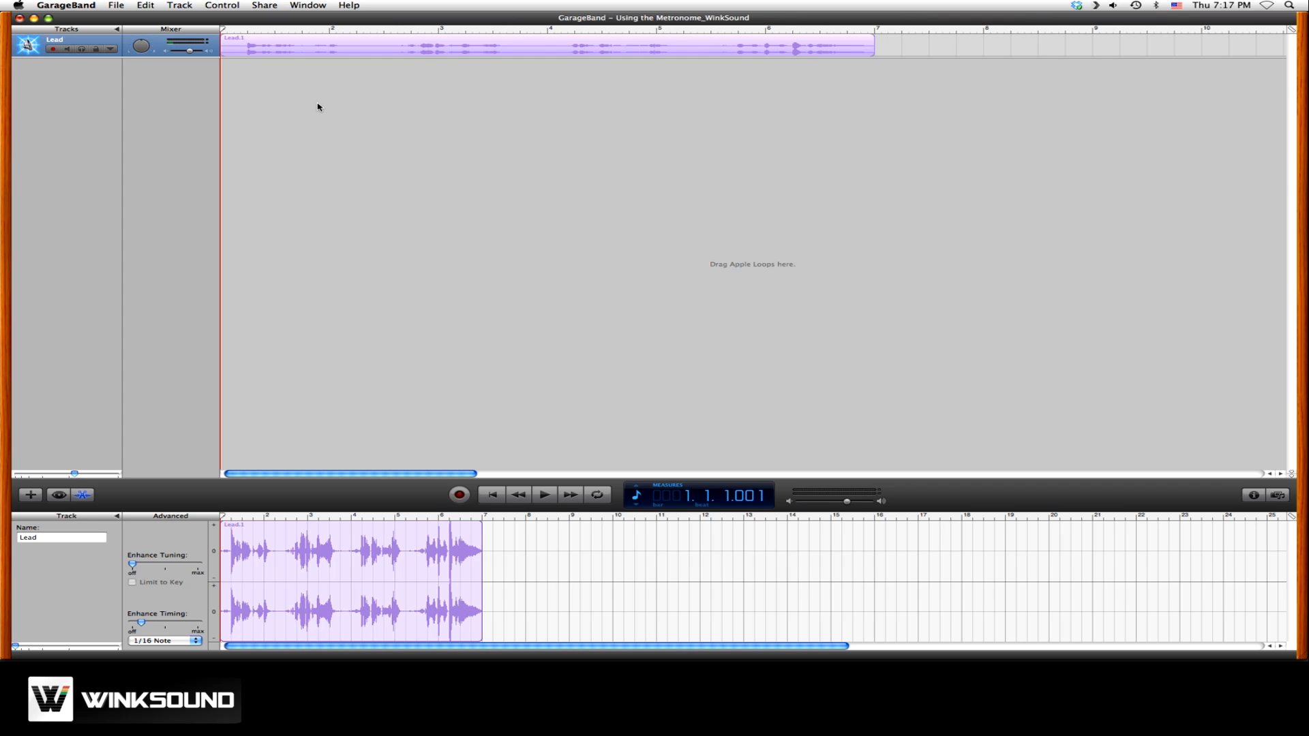
pyautogui.click(65, 6)
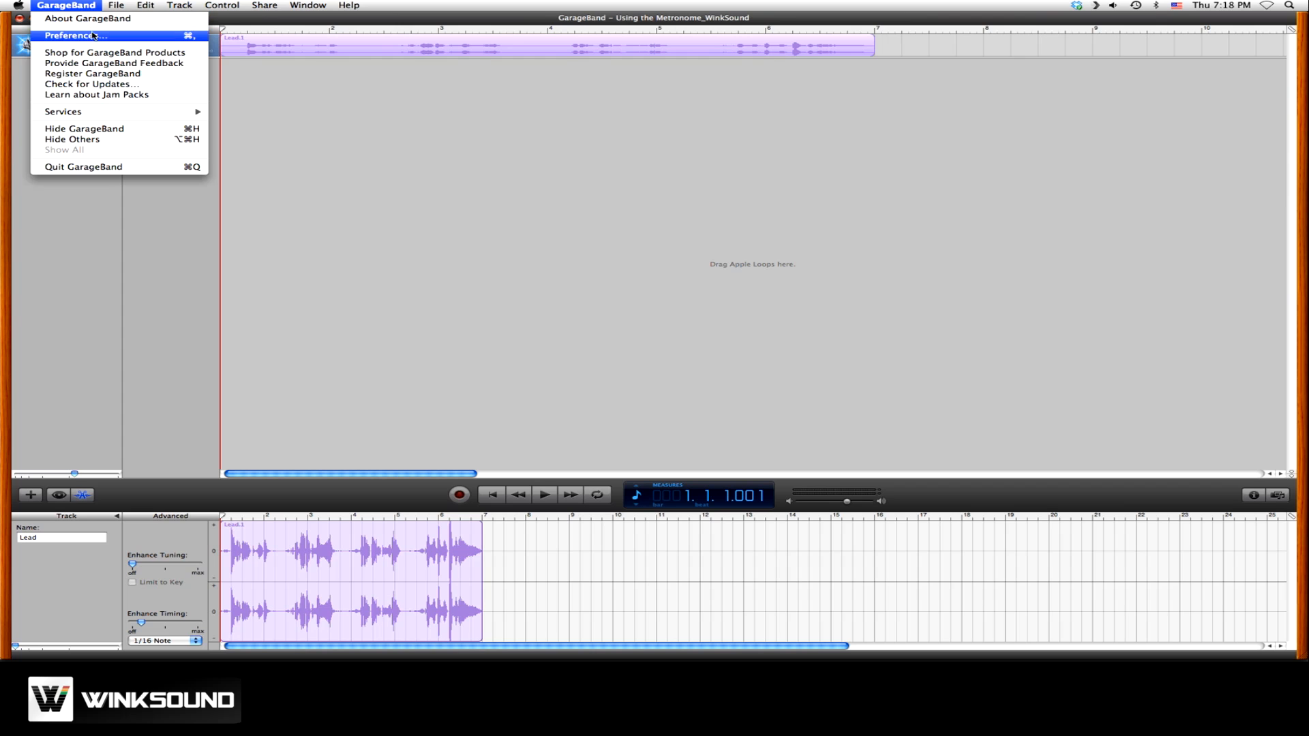
pyautogui.click(69, 36)
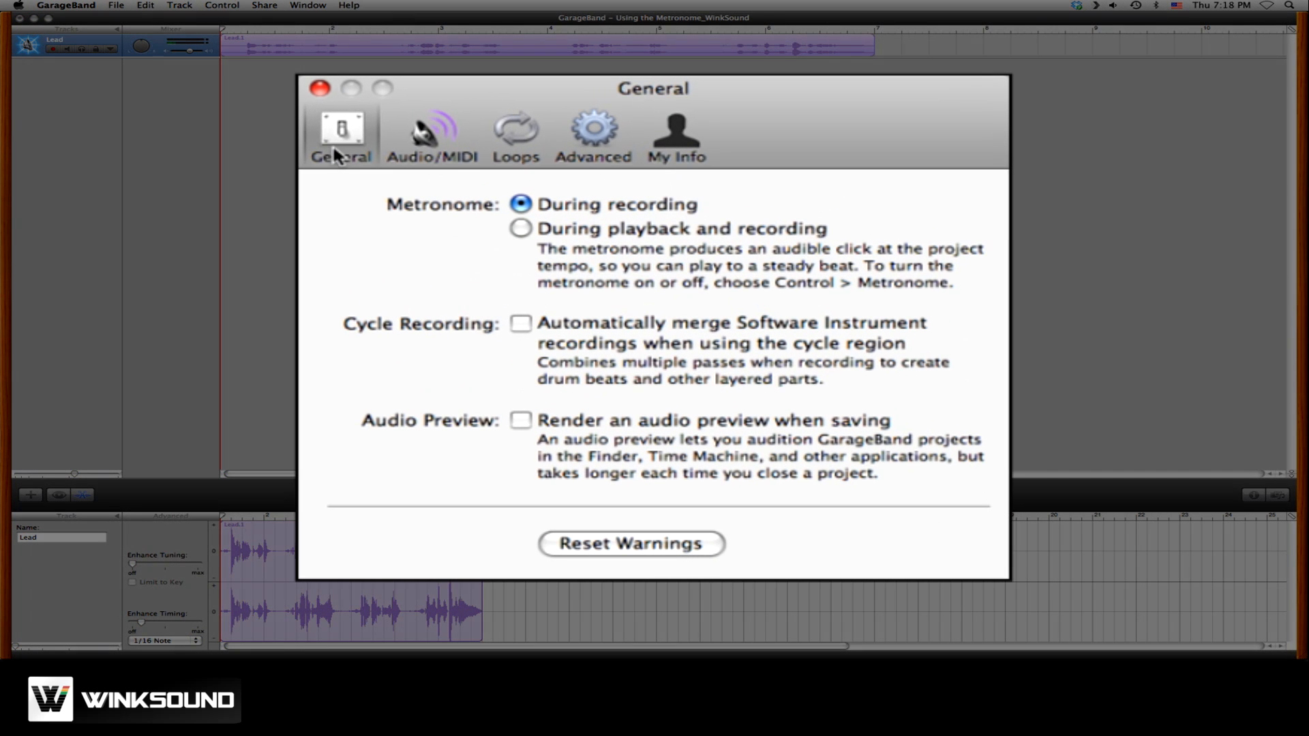
pyautogui.moveTo(488, 233)
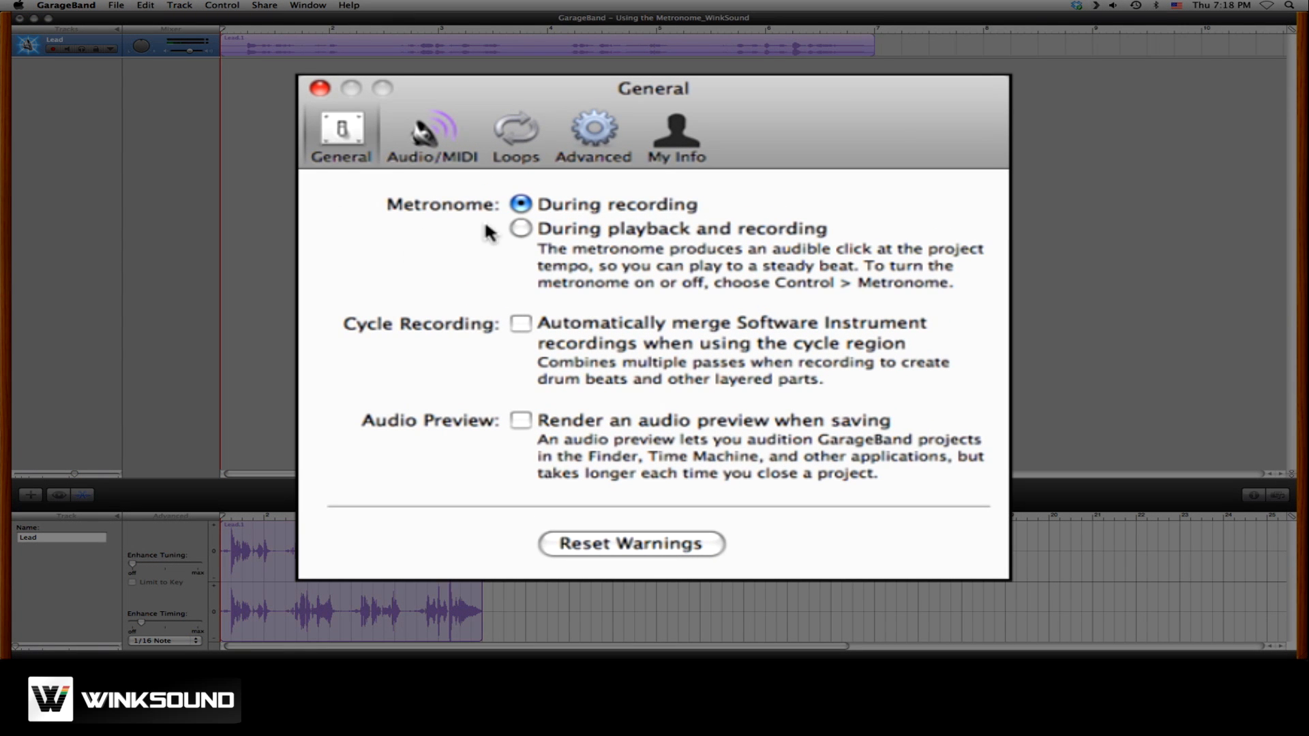
pyautogui.moveTo(521, 206)
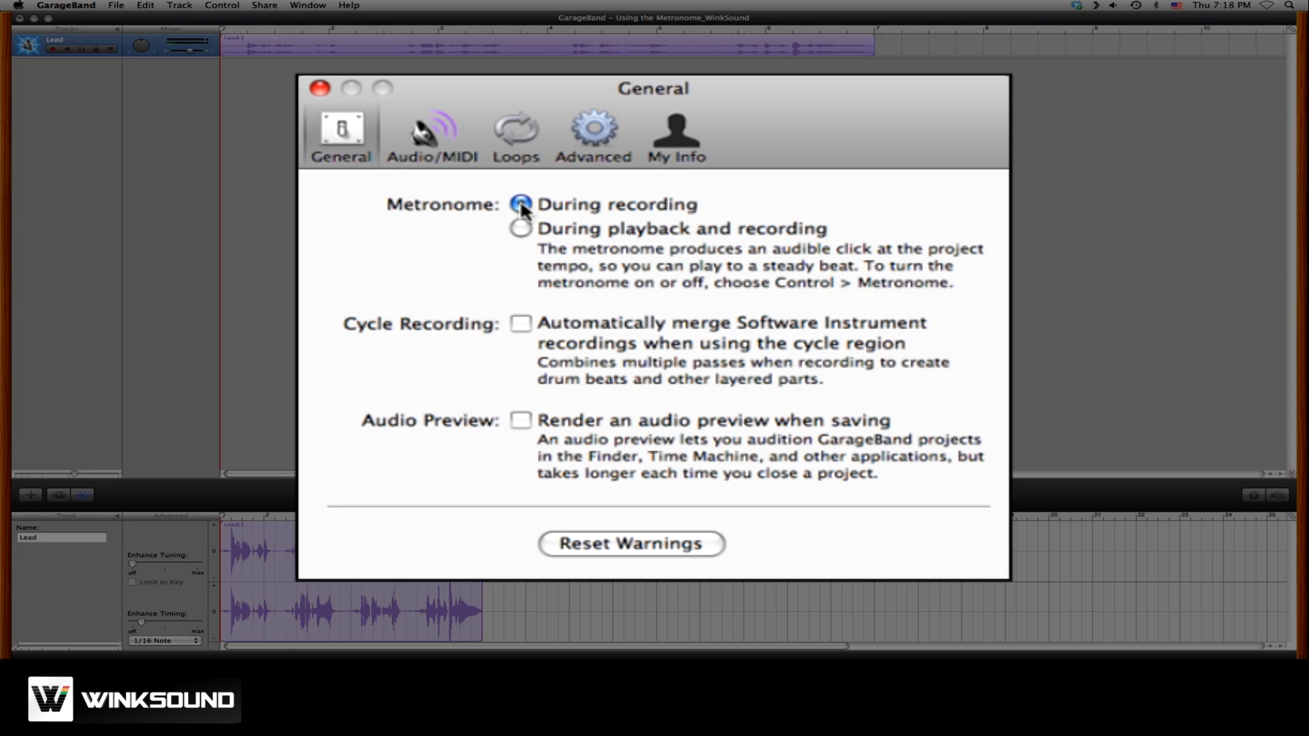
# Step: Set Metronome to 'During playback and recording' on the General tab
pyautogui.click(519, 205)
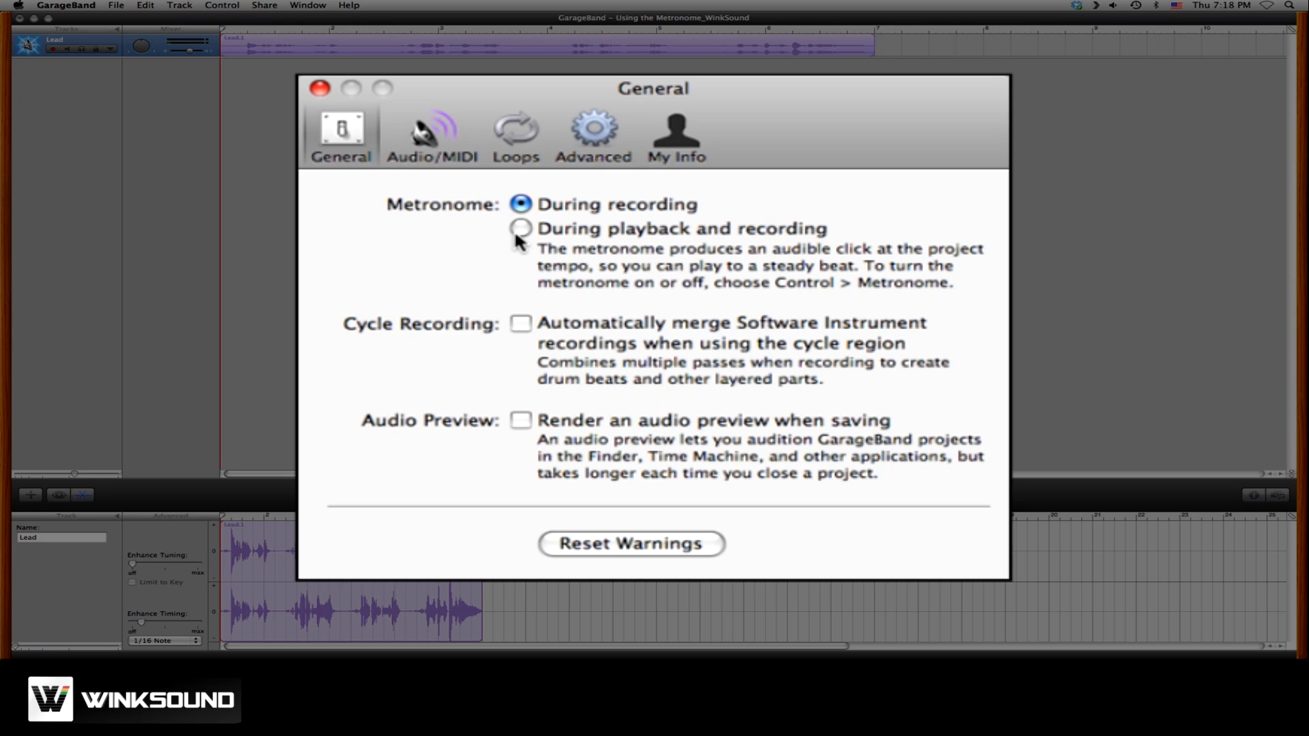
pyautogui.click(519, 229)
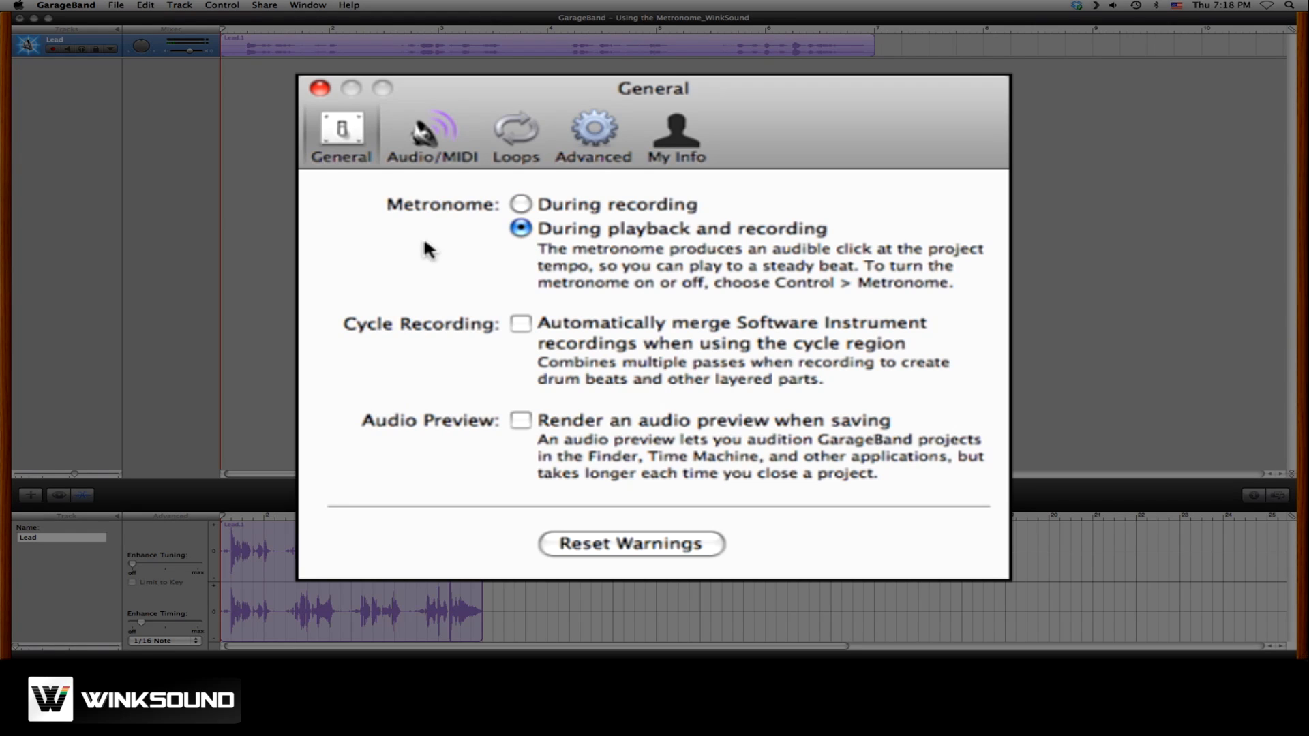